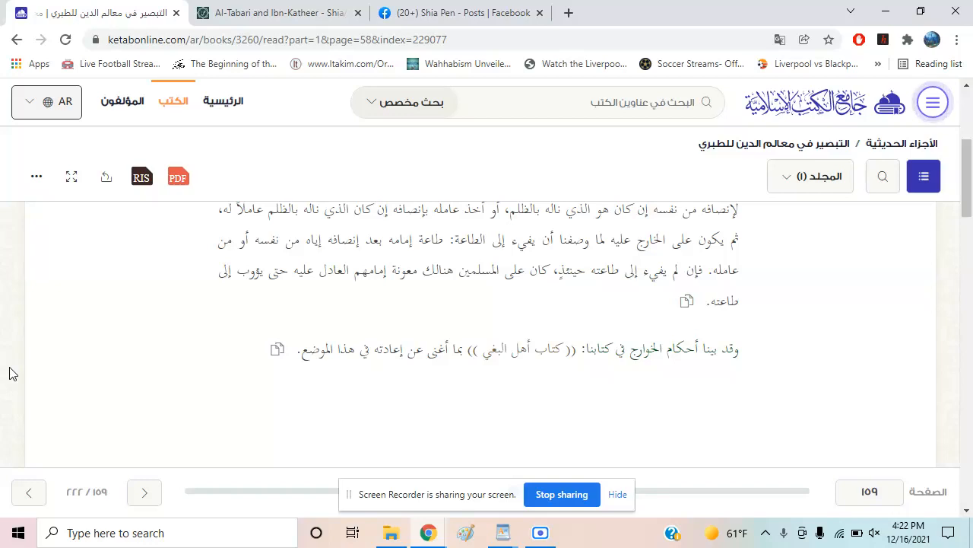
- Switch to the ShiaChat Al-Tabari and Ibn-Katheer thread and step through matches of 'shia'
left_click(274, 13)
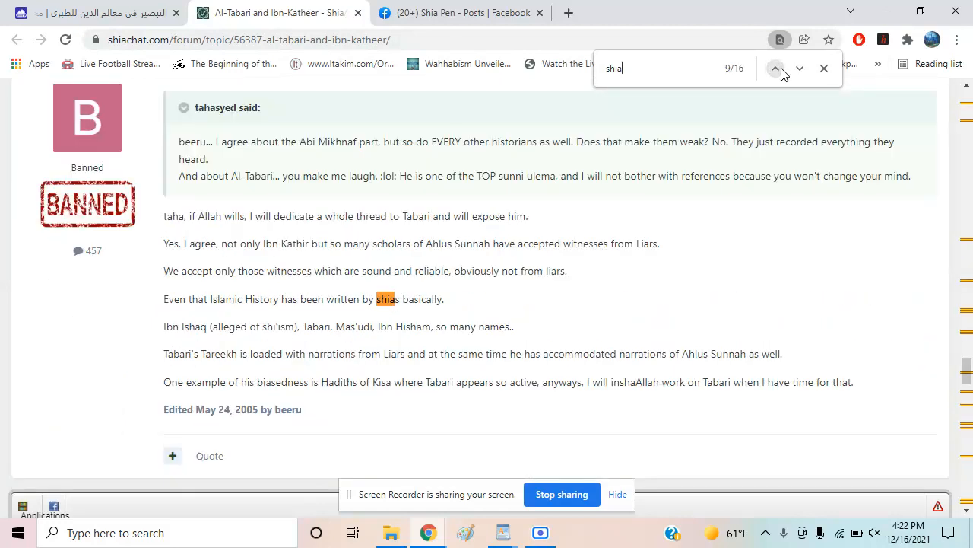
left_click(776, 68)
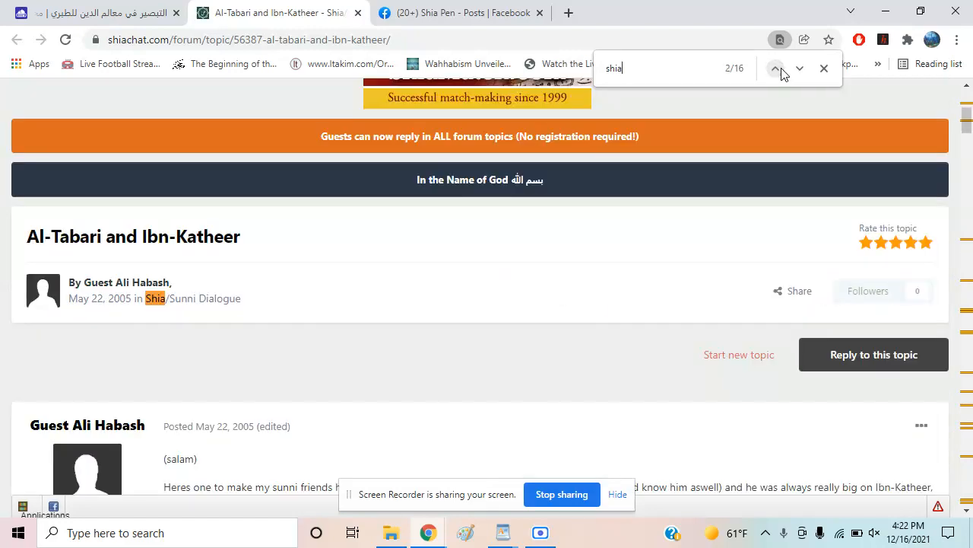
left_click(799, 68)
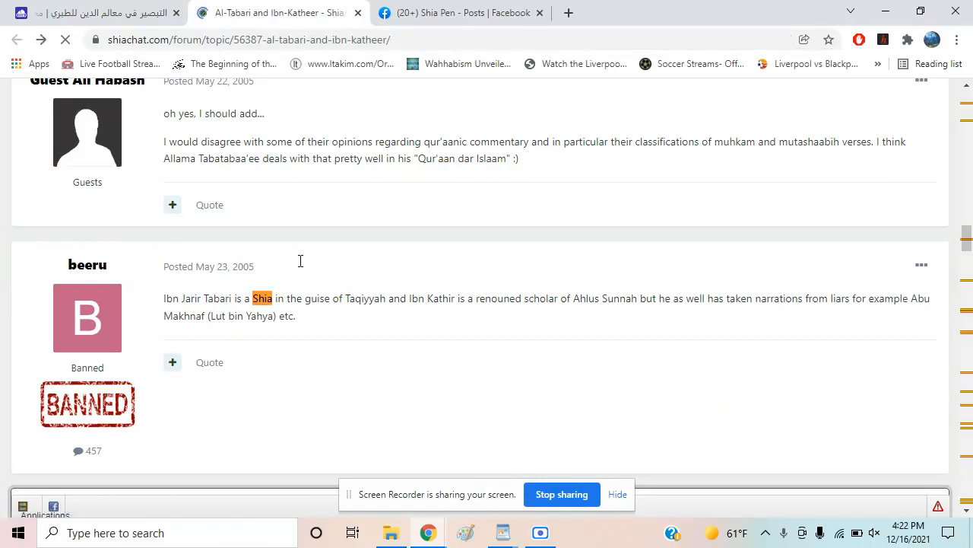
- Scroll down past the replies to the Answer post quoting Ibn Hajar on Tabari's slight Shiism
scroll("down", 3)
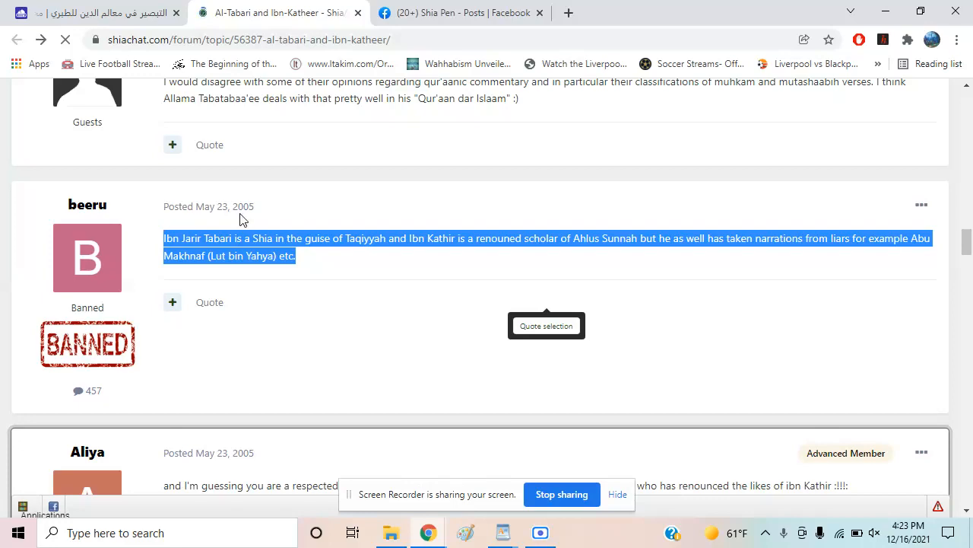
scroll("down", 3)
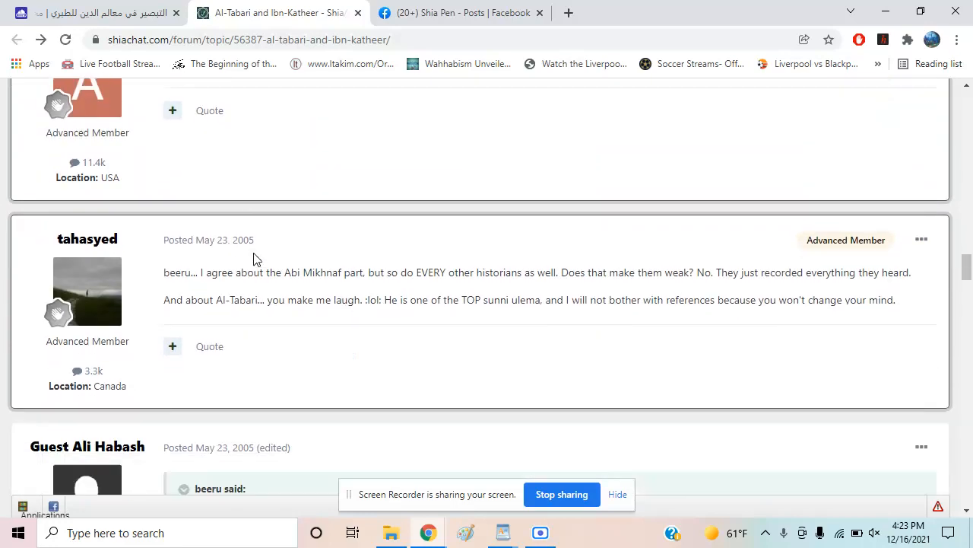
scroll("down", 3)
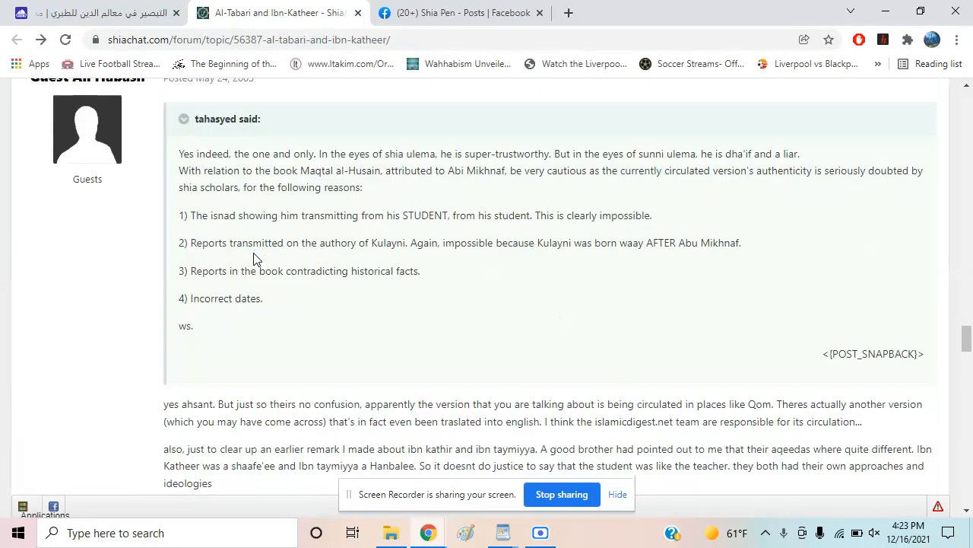
scroll("down", 3)
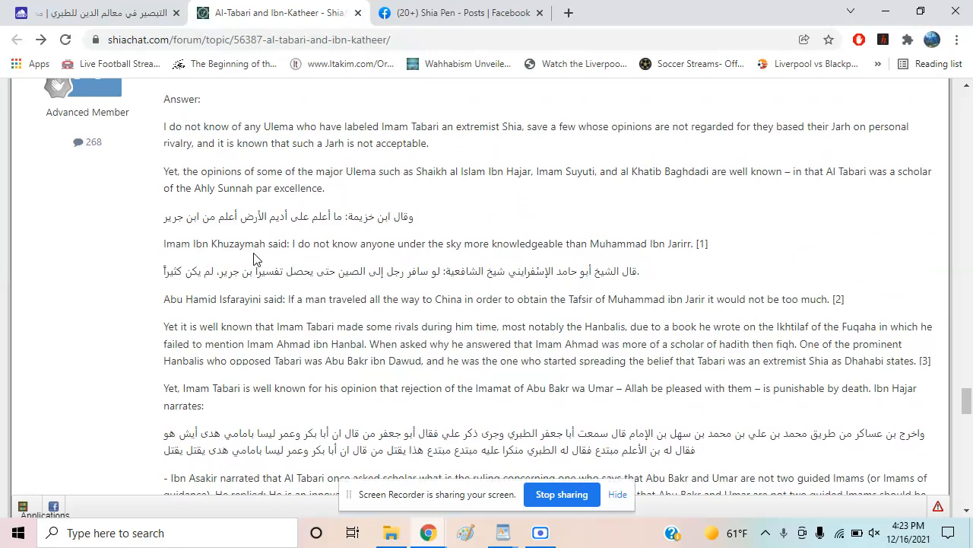
scroll("down", 3)
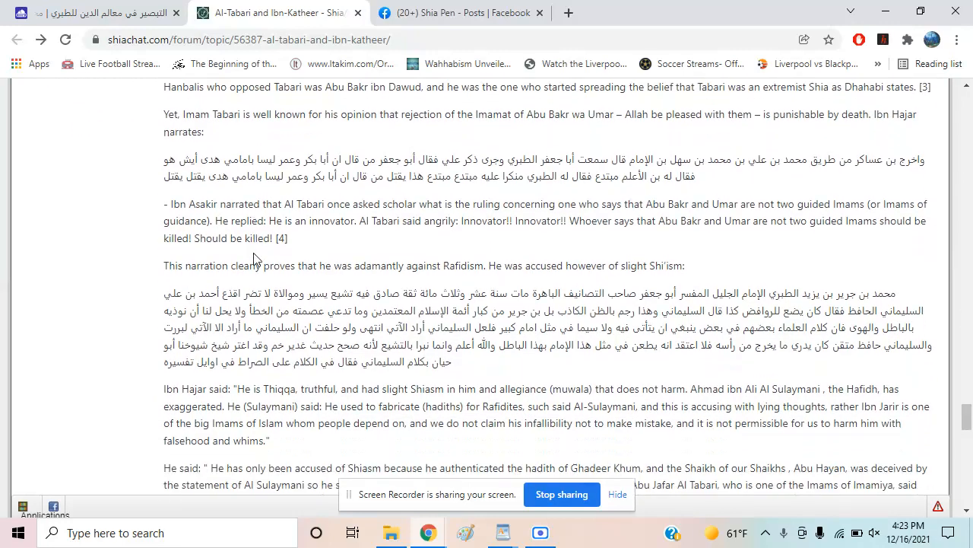
scroll("down", 3)
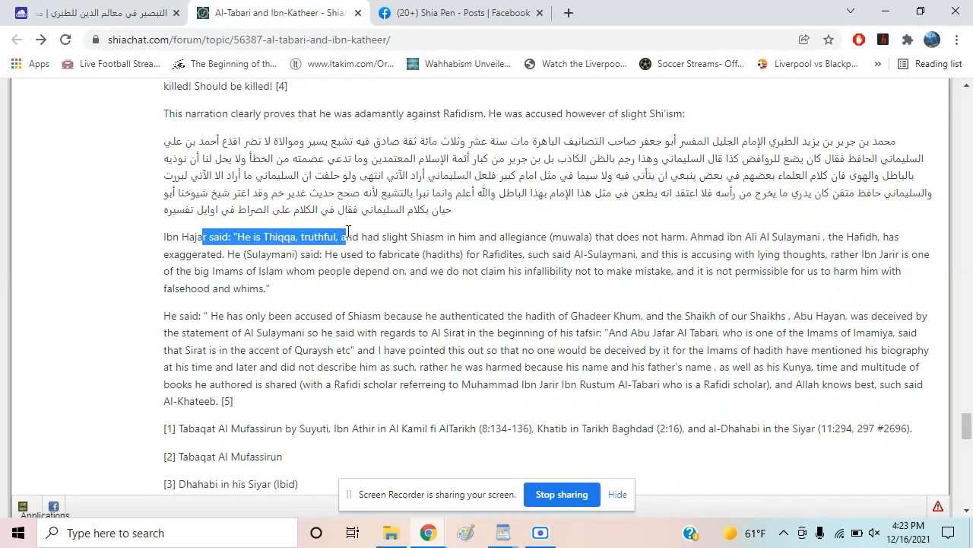
- Select 'Shiasm' in Ibn Hajar's quote, then the 'He said' paragraph ending with [5]
double_click(429, 236)
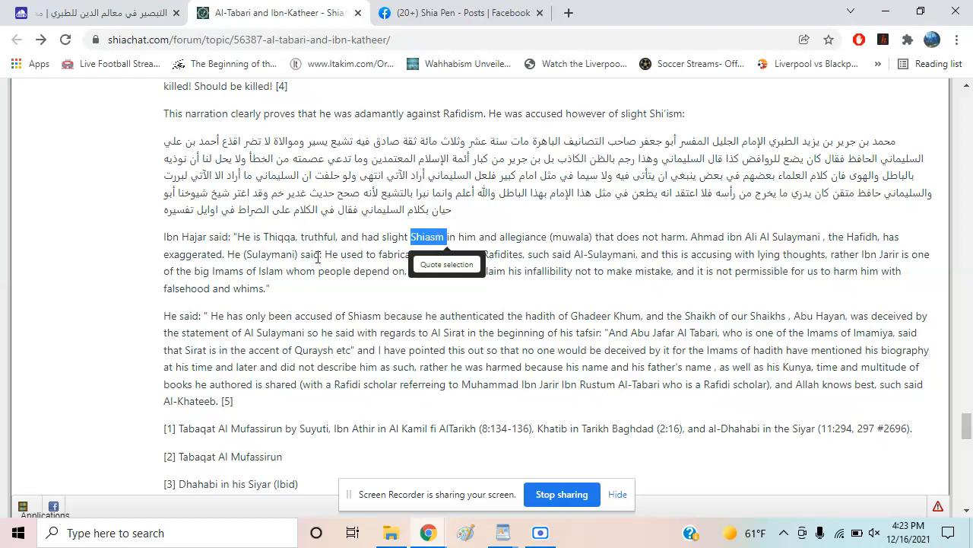
left_click_drag(449, 236, 522, 254)
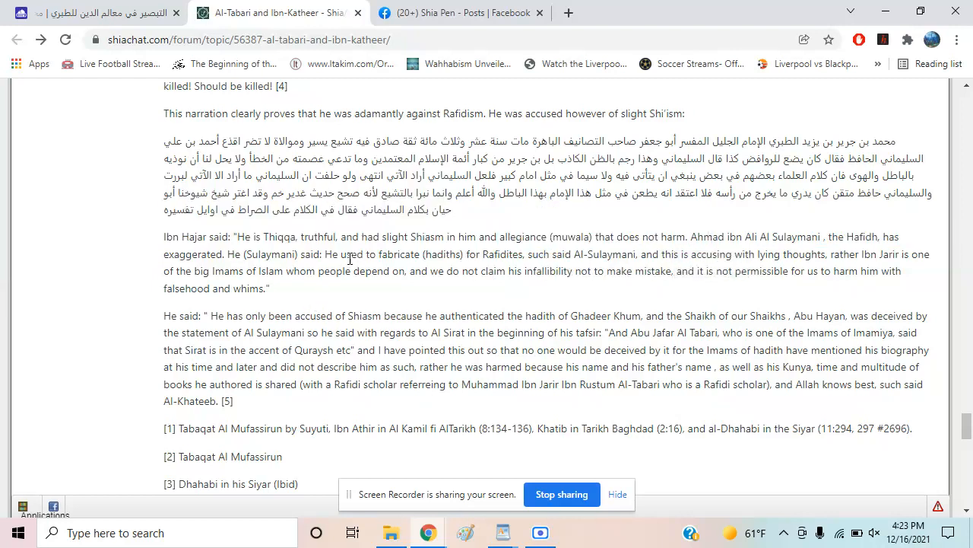
left_click_drag(328, 254, 653, 254)
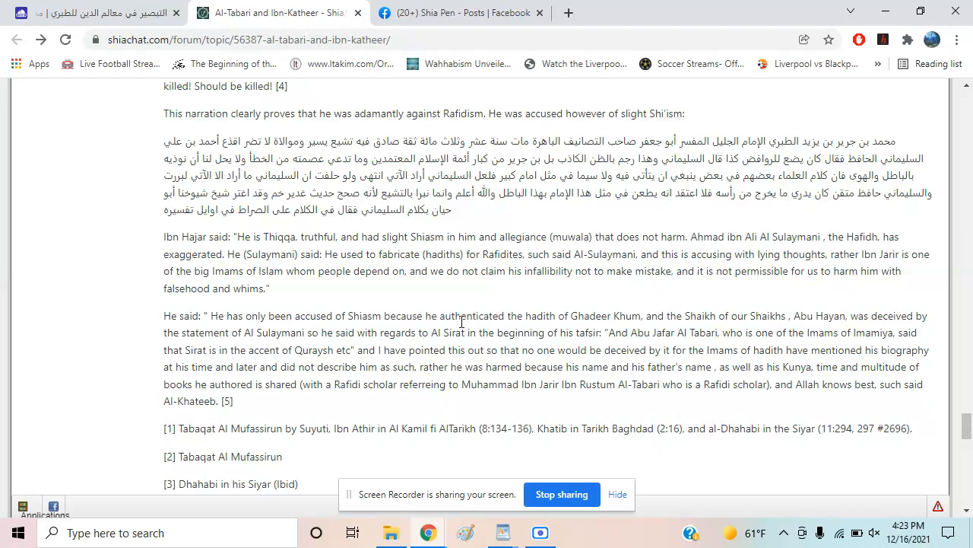
left_click_drag(542, 316, 429, 332)
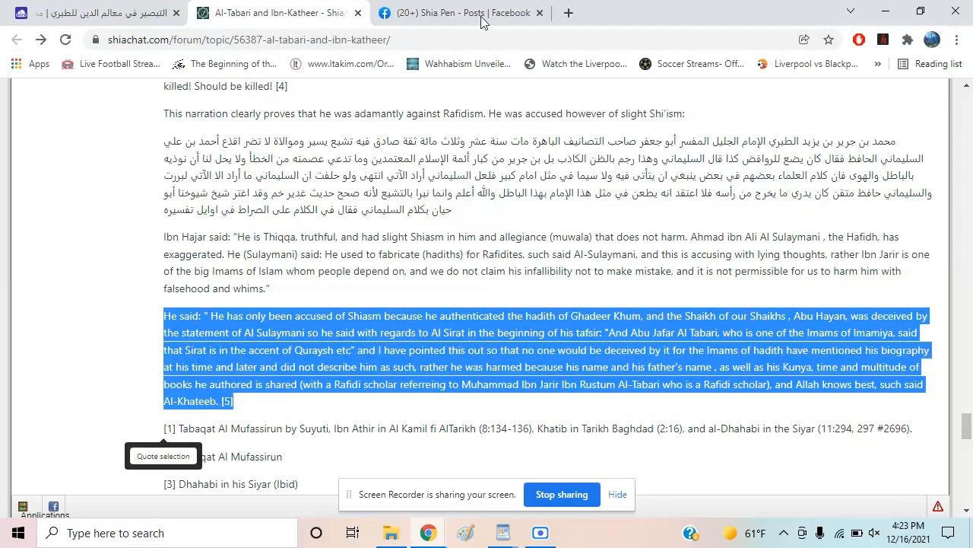
- On the Shia Pen Facebook post, select the 'Writing about Jafar' line and scroll to the book scan
left_click(448, 13)
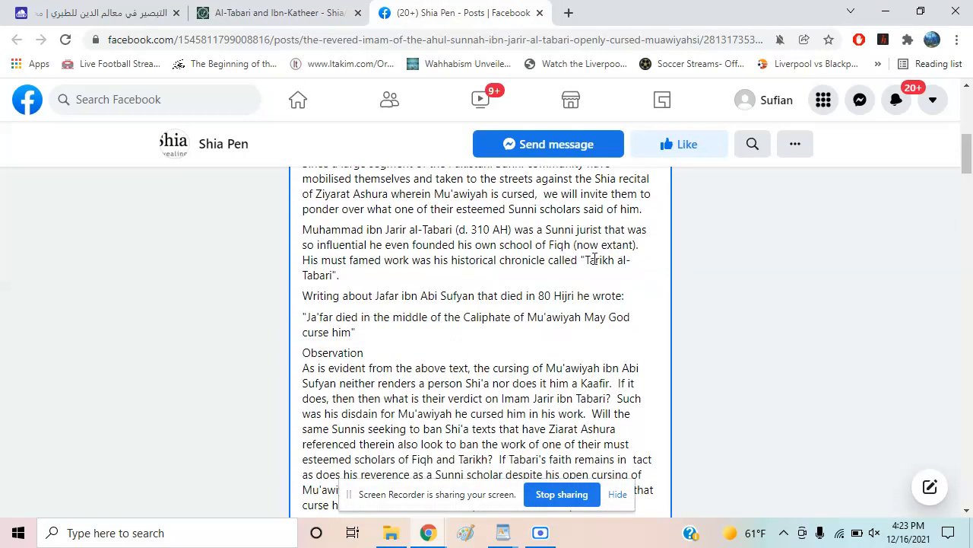
left_click_drag(596, 260, 340, 275)
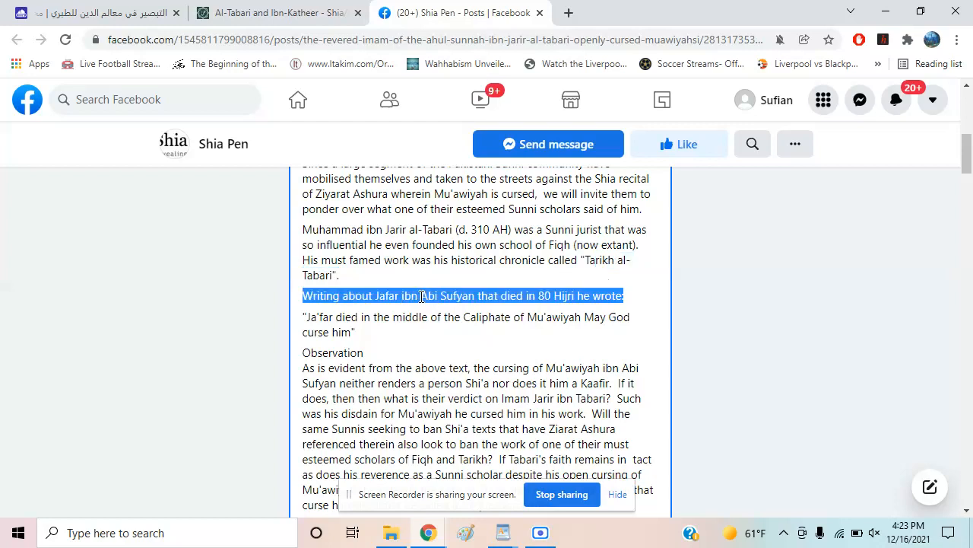
scroll("down", 3)
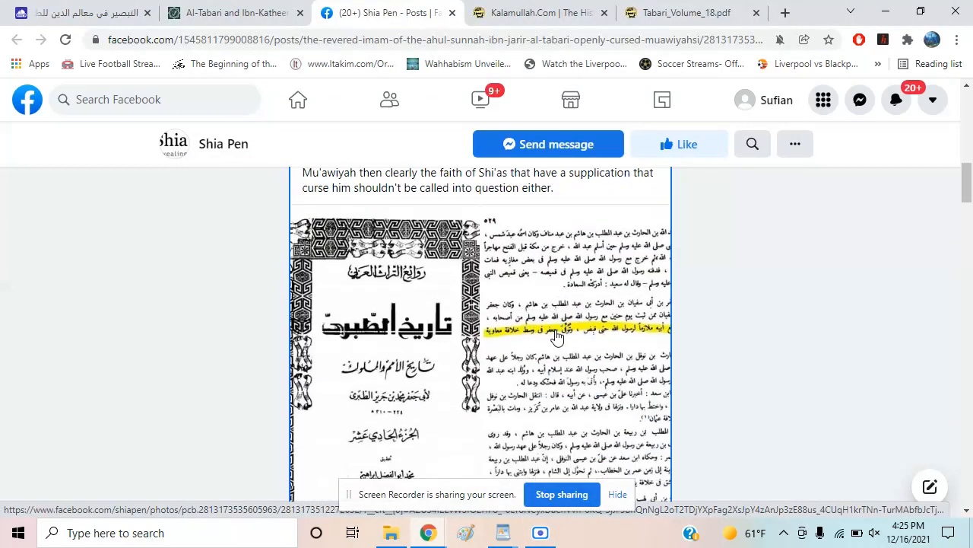
scroll("down", 3)
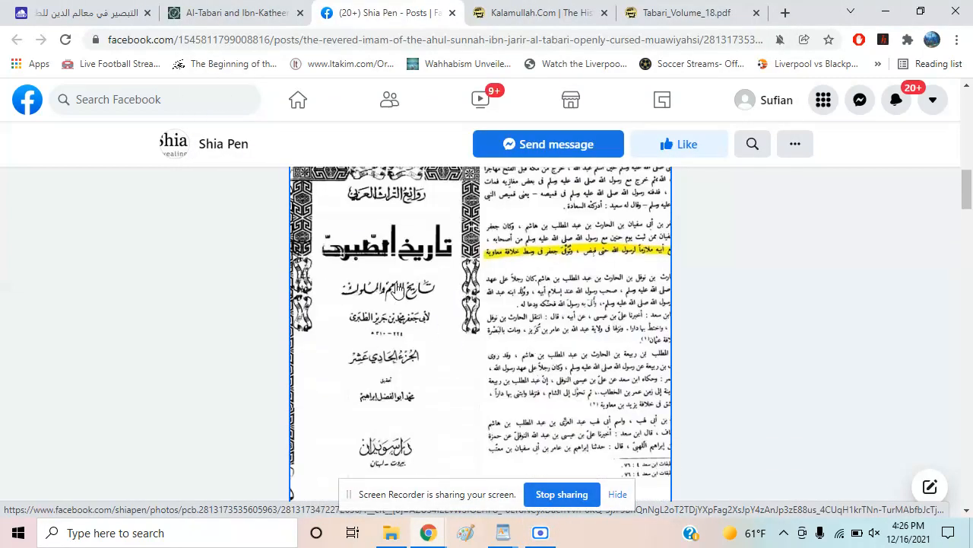
- Check the Ja'far and Jarir index entries on page 246 of Tabari_Volume_18.pdf
left_click(684, 13)
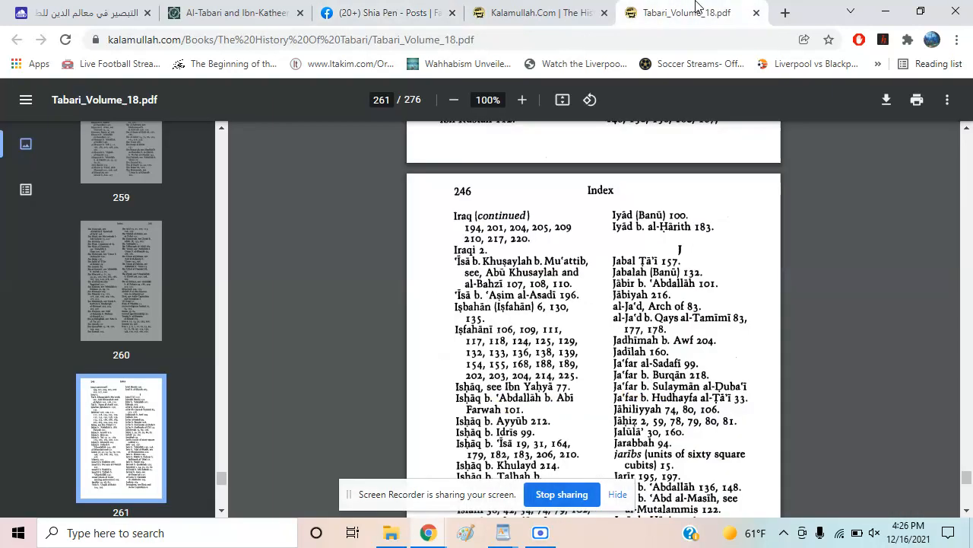
scroll("down", 3)
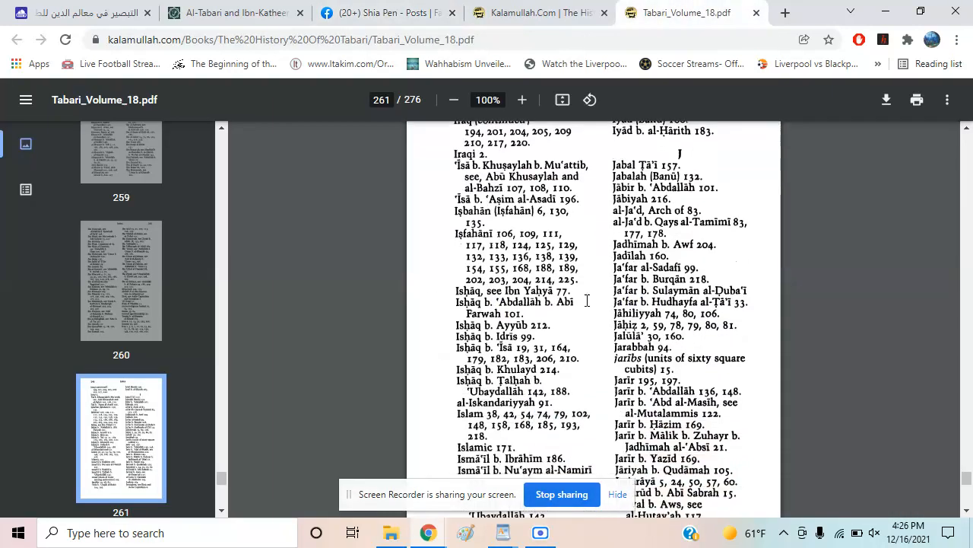
scroll("down", 3)
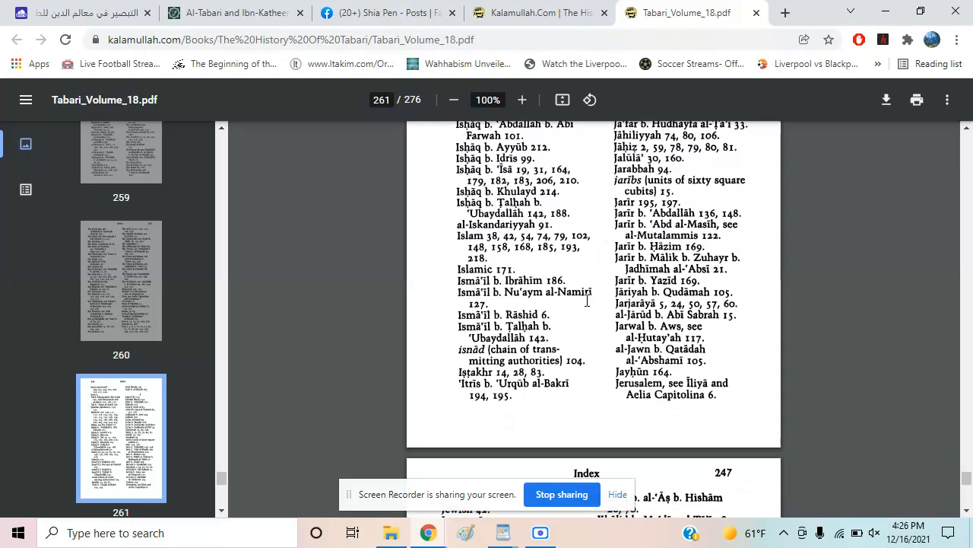
left_click(386, 13)
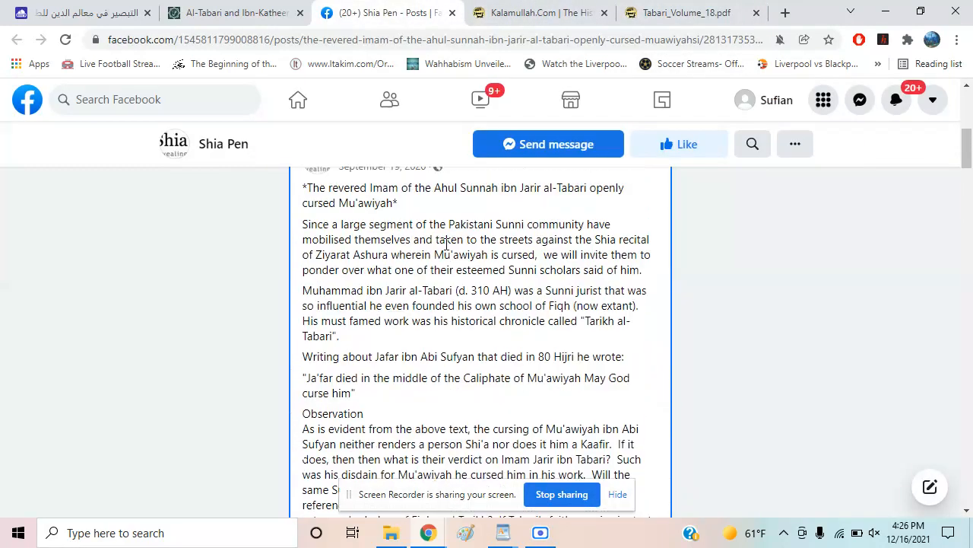
- Reselect Tabari's quoted line, keeping only 'Caliphate of Mu'awiyah' through 'curse him'
left_click_drag(393, 377, 323, 392)
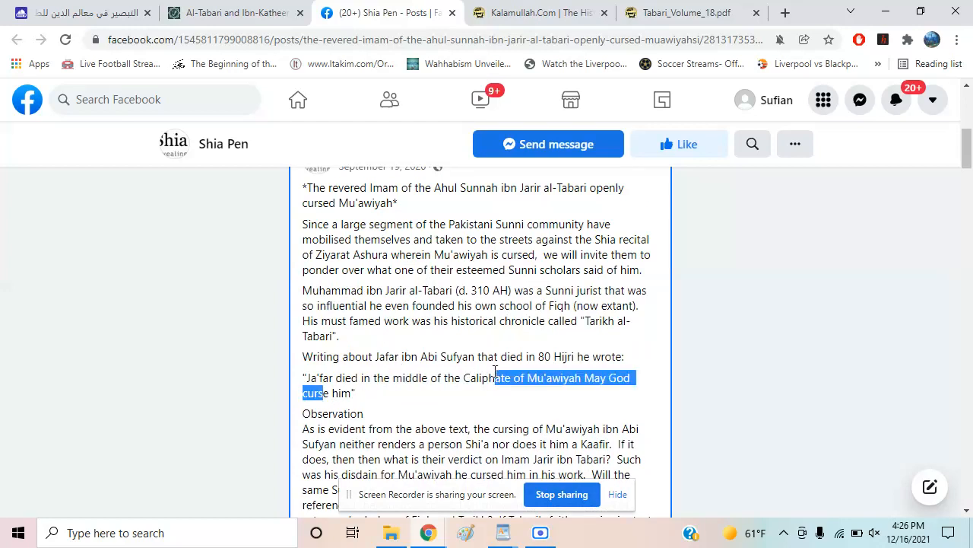
left_click_drag(494, 378, 302, 378)
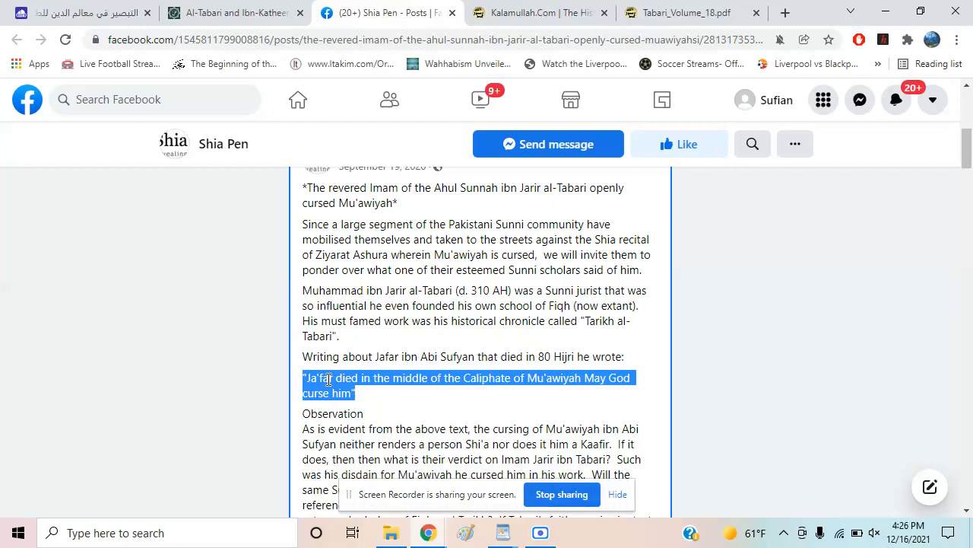
left_click(468, 378)
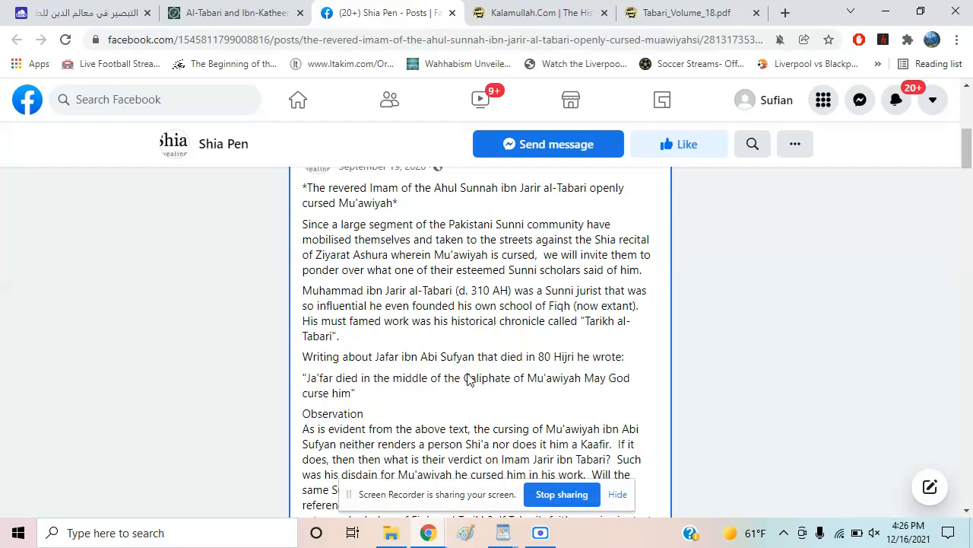
left_click_drag(466, 377, 355, 393)
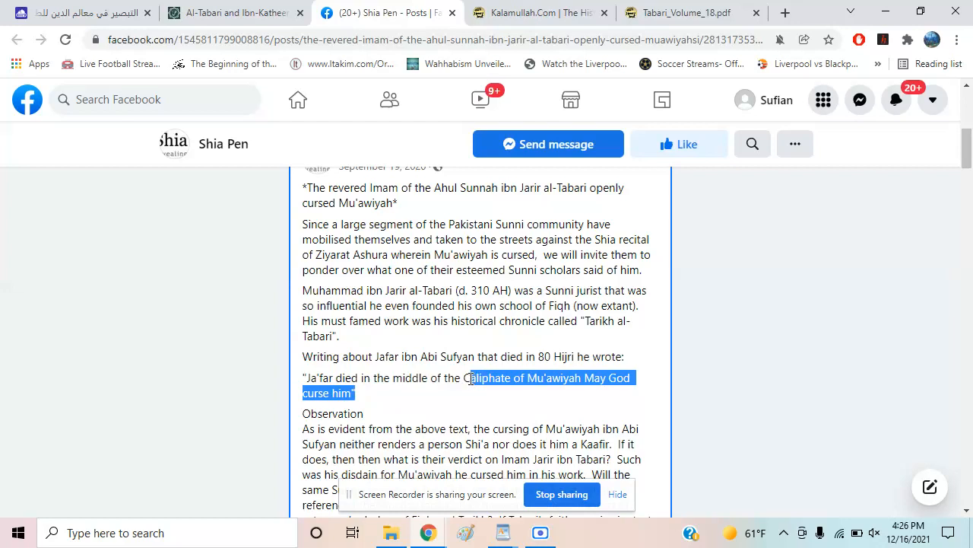
scroll("down", 3)
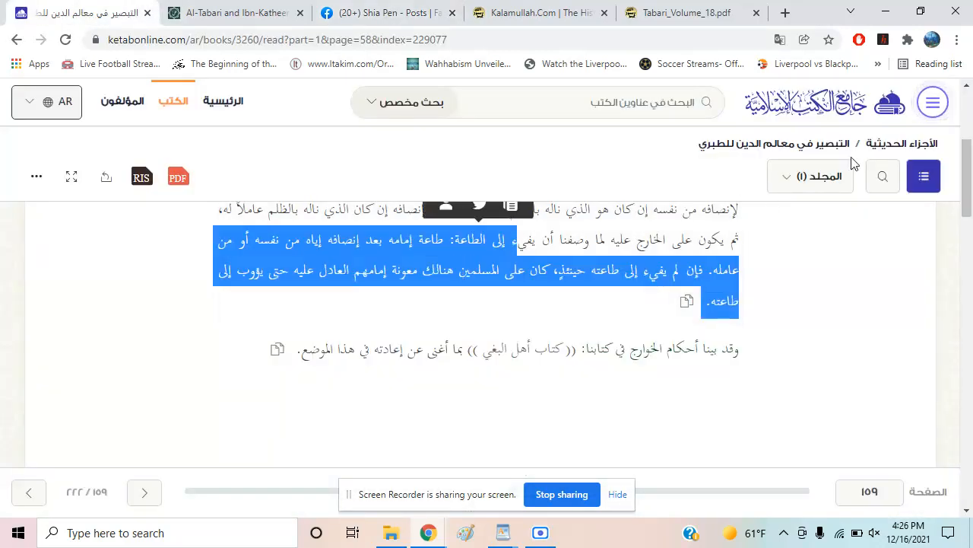
mouse_move(823, 158)
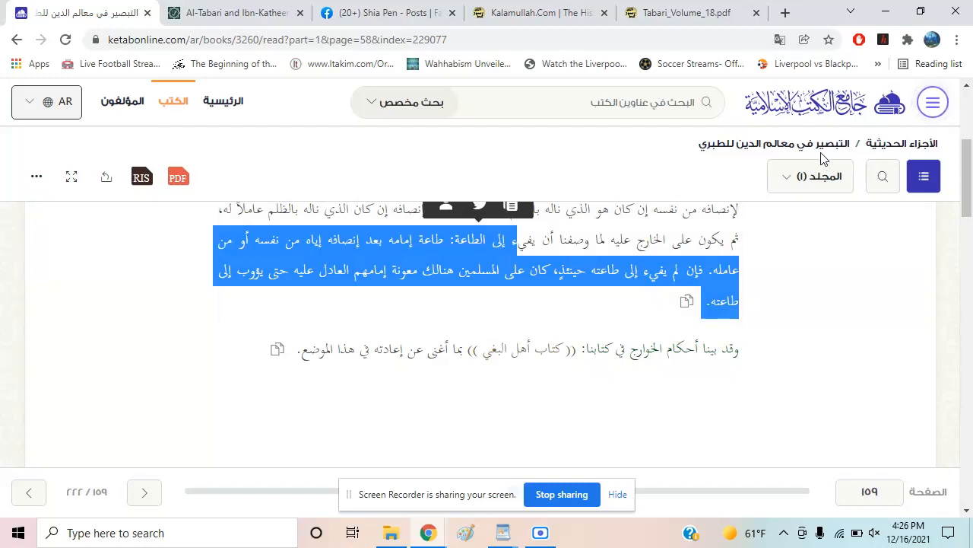
mouse_move(723, 162)
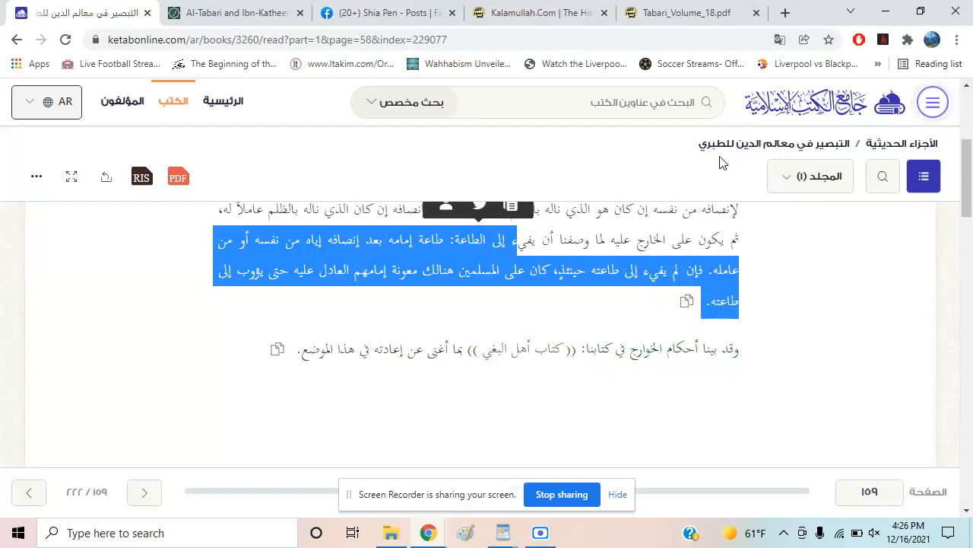
mouse_move(506, 532)
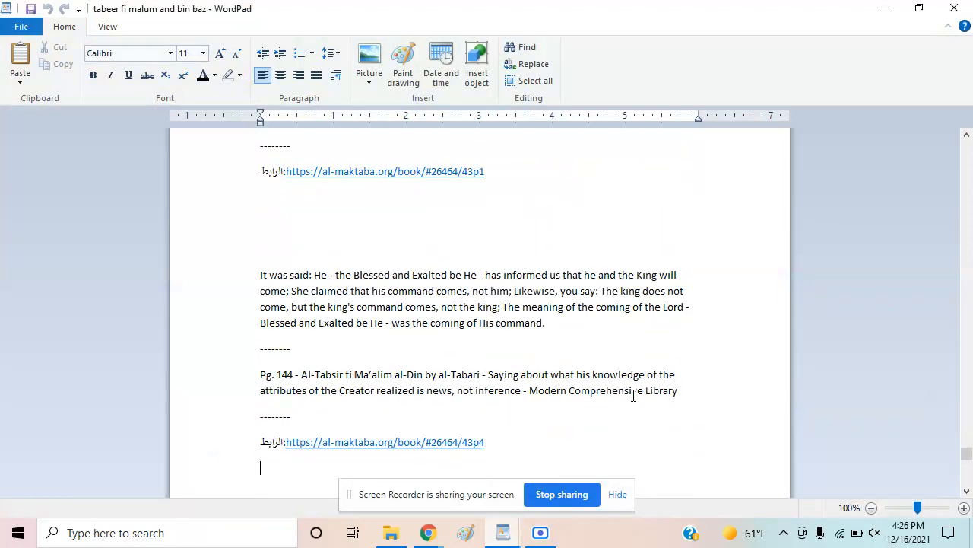
- Scroll the tabeer notes and switch to the tabari quotes document at the page 154 passage
scroll("down", 3)
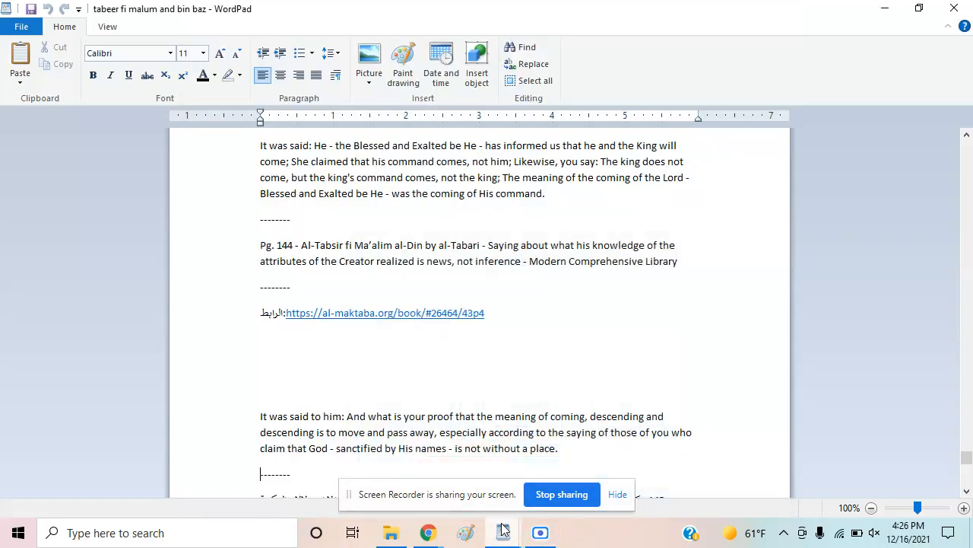
scroll("down", 3)
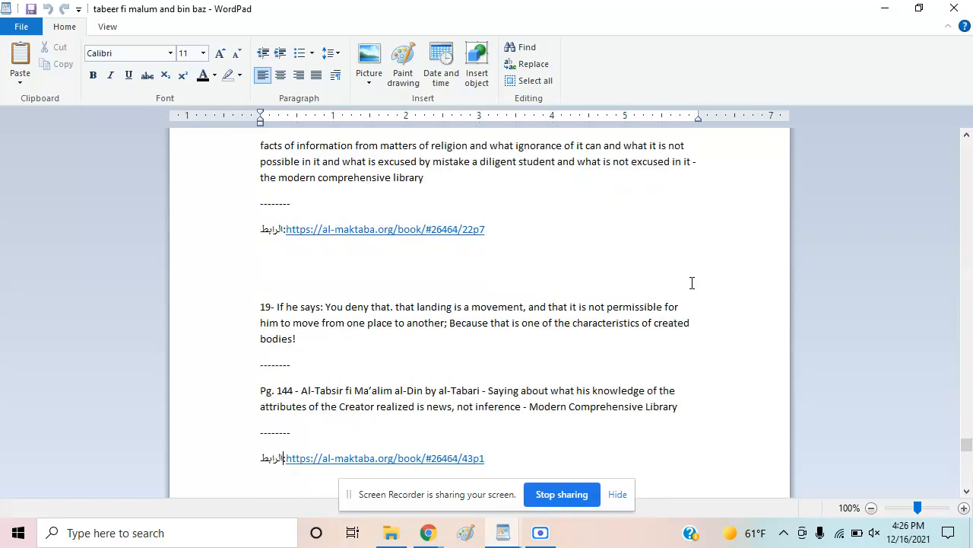
left_click(540, 532)
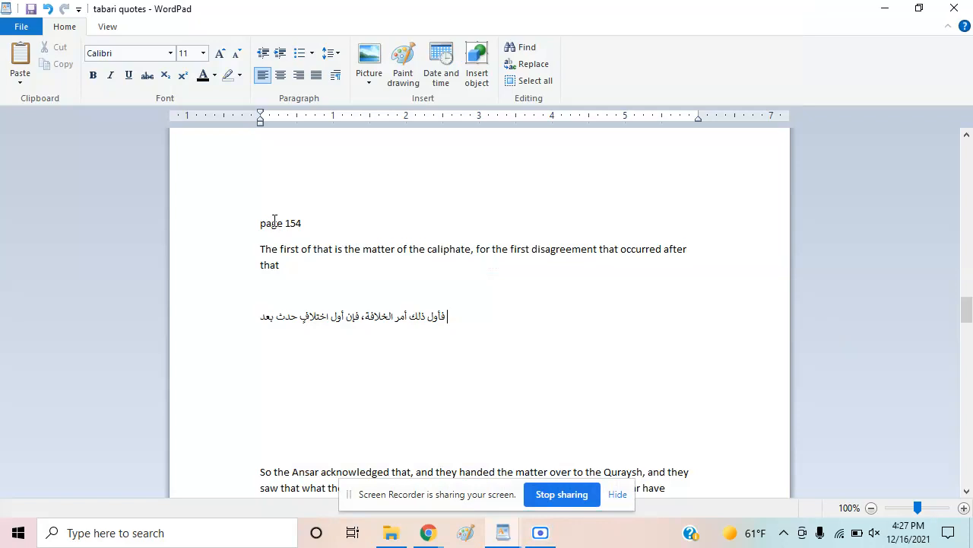
mouse_move(428, 532)
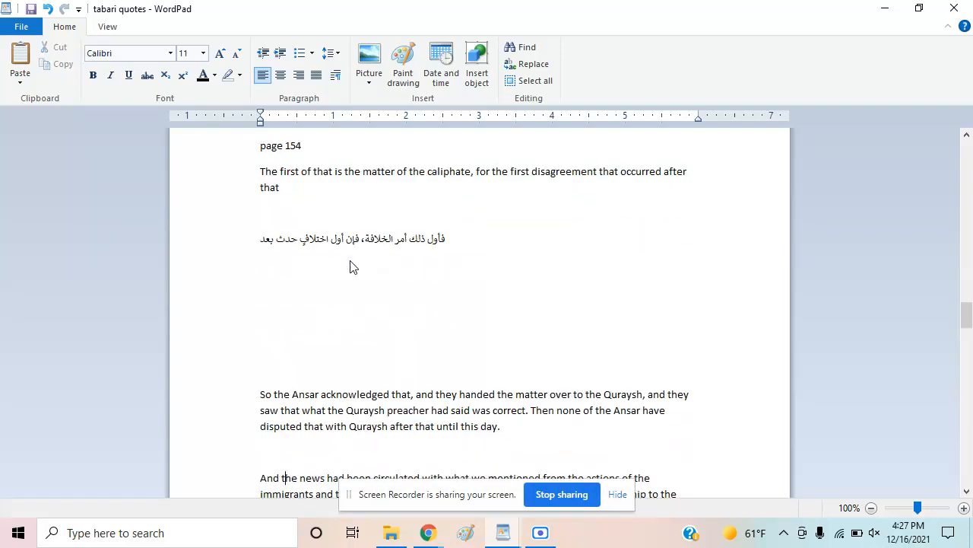
scroll("down", 3)
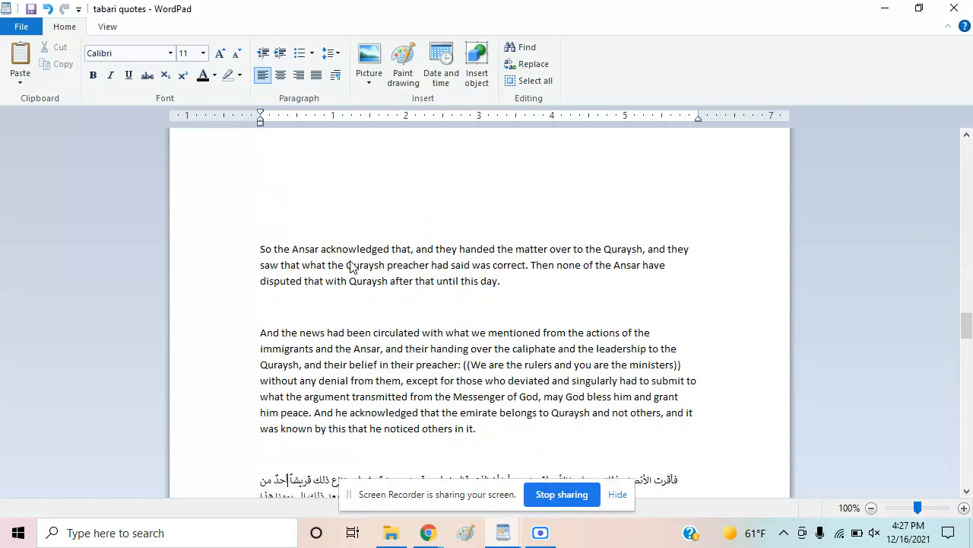
left_click_drag(436, 249, 456, 264)
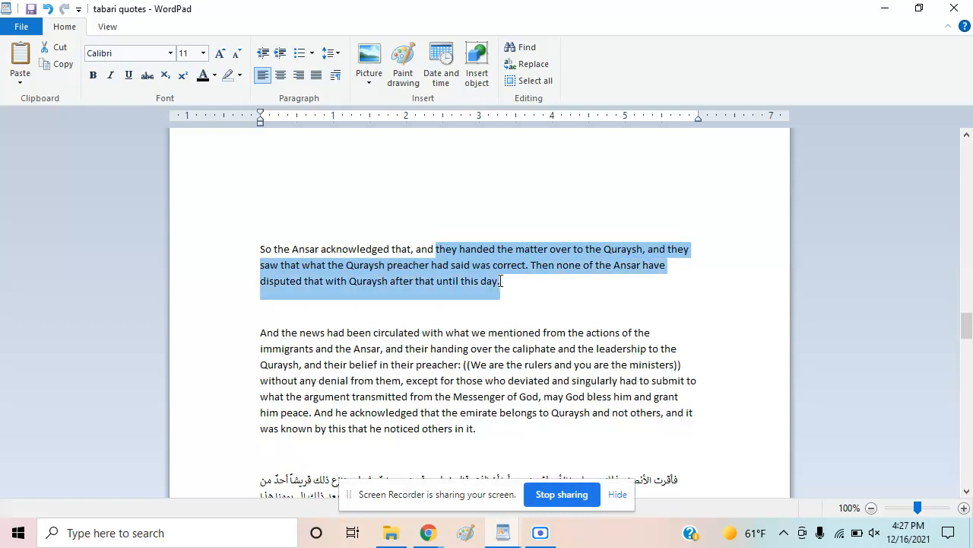
mouse_move(435, 349)
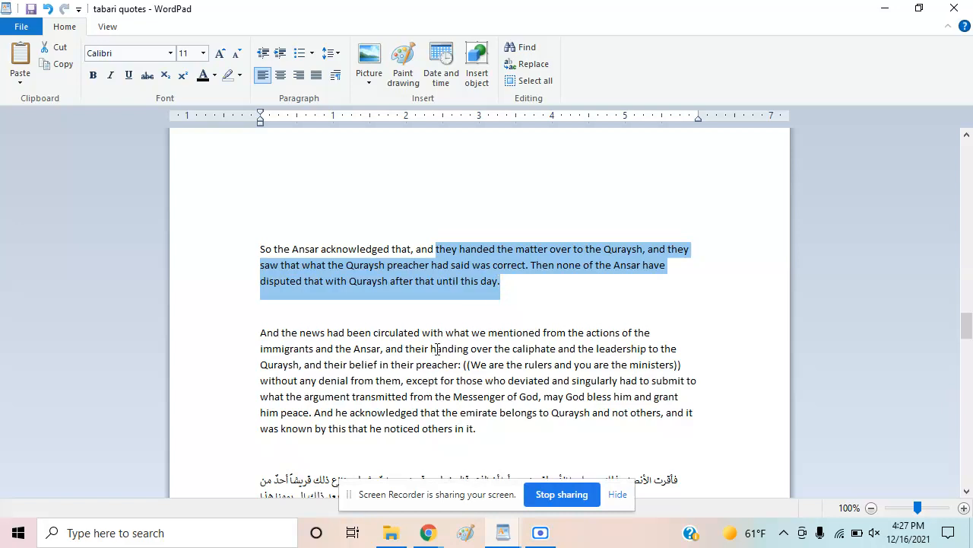
double_click(365, 332)
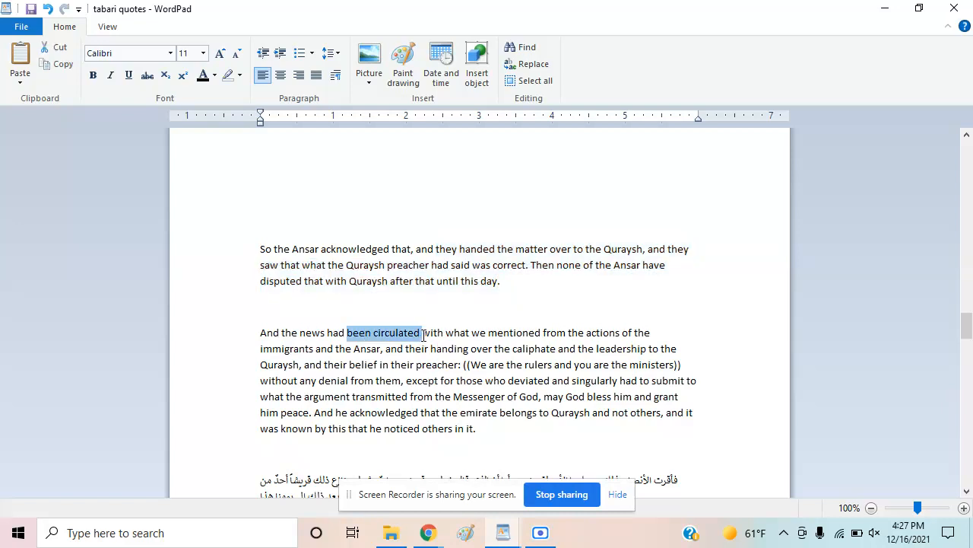
left_click_drag(420, 332, 399, 349)
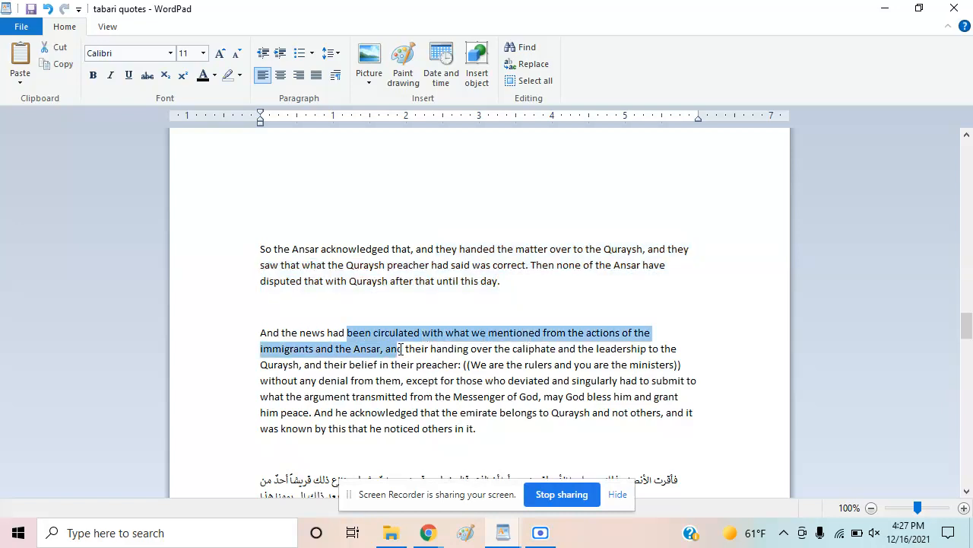
left_click_drag(399, 350, 495, 349)
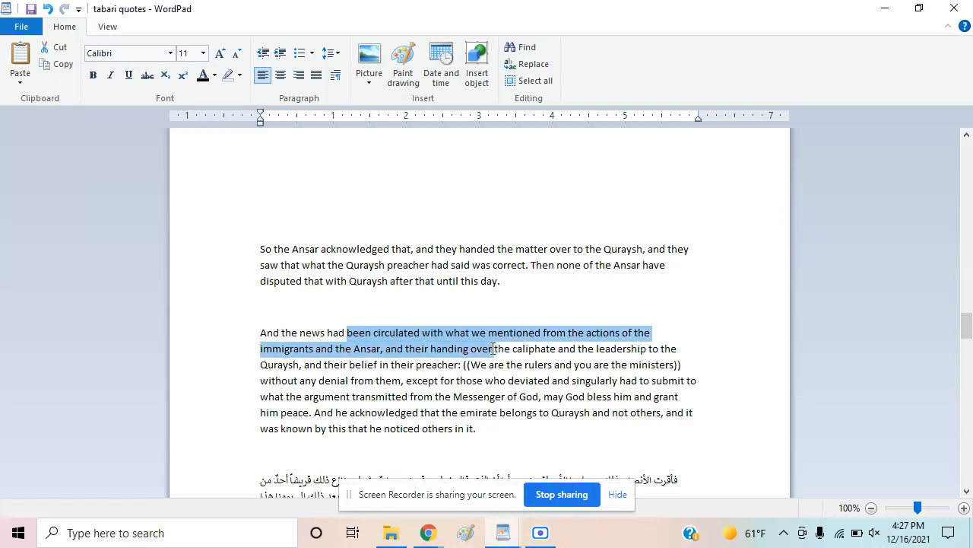
left_click_drag(493, 348, 556, 349)
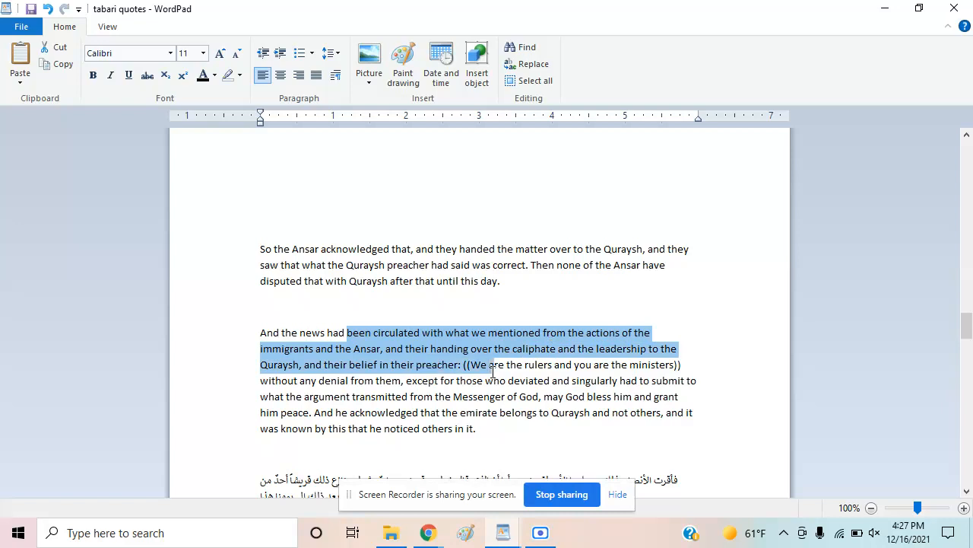
left_click_drag(493, 364, 449, 380)
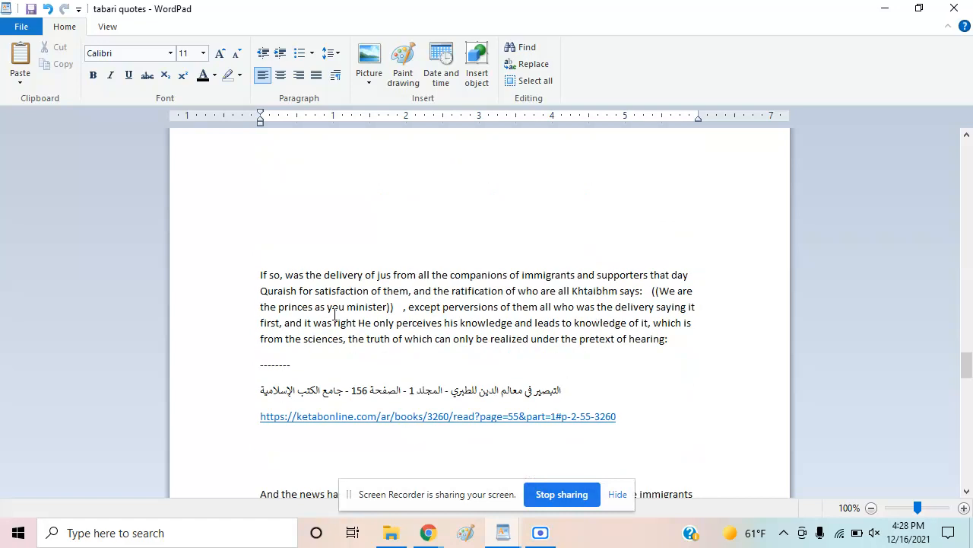
left_click_drag(324, 275, 535, 306)
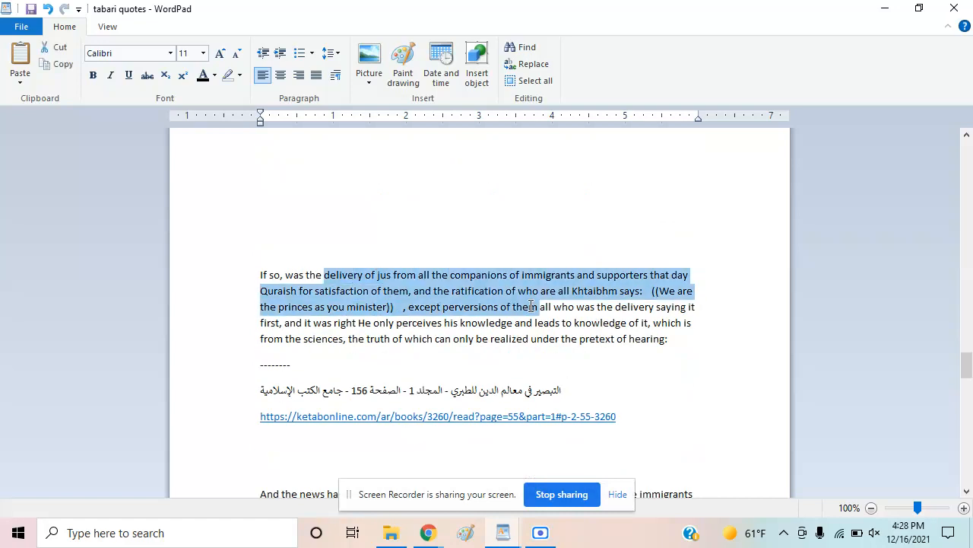
scroll("down", 3)
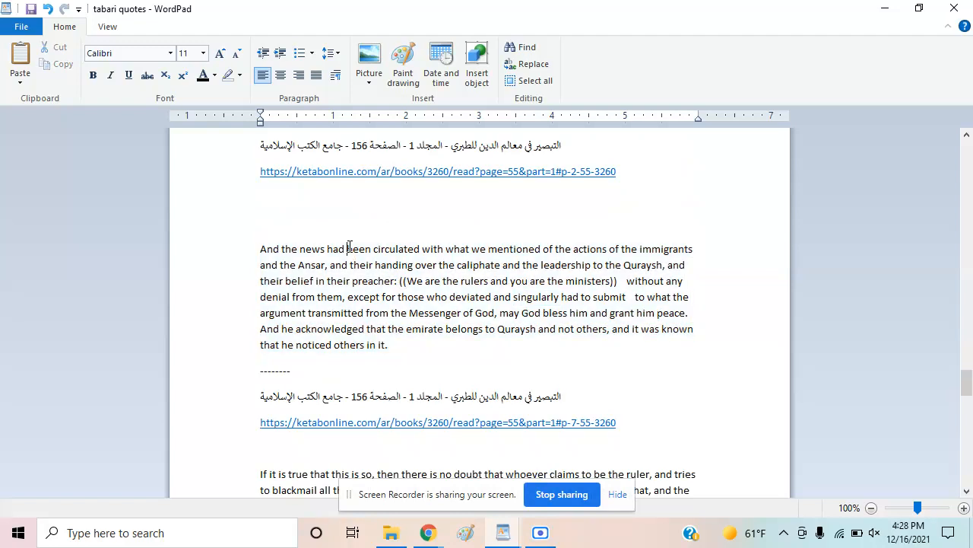
left_click_drag(347, 248, 572, 249)
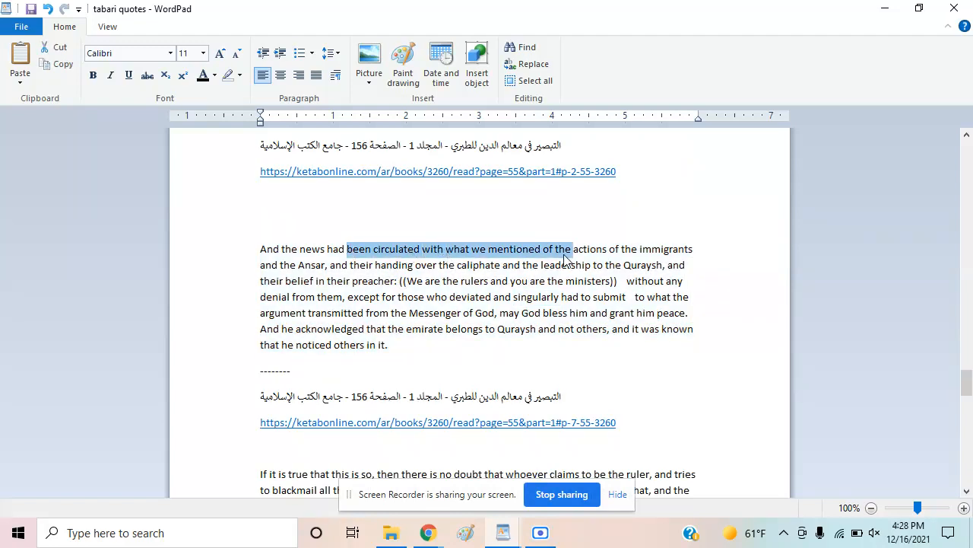
left_click_drag(573, 249, 454, 265)
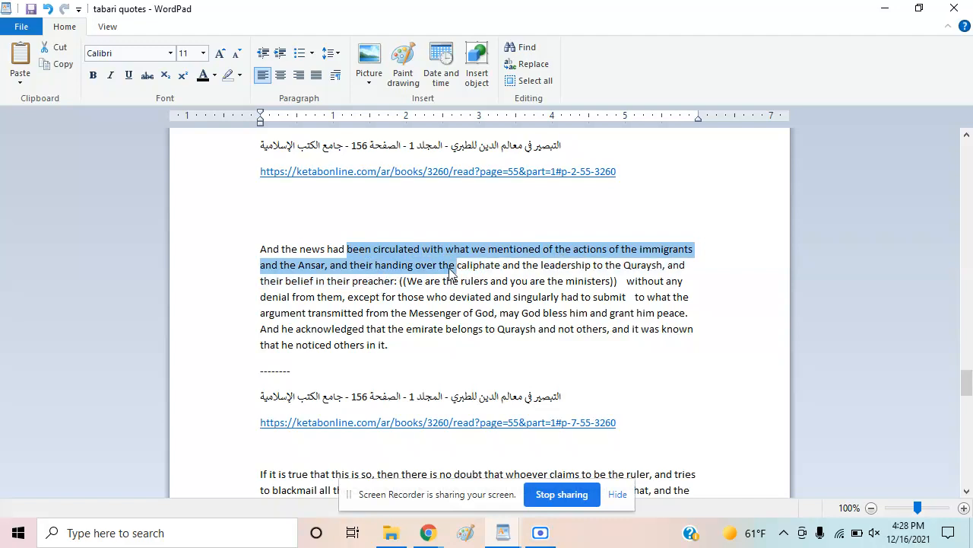
left_click_drag(449, 272, 548, 330)
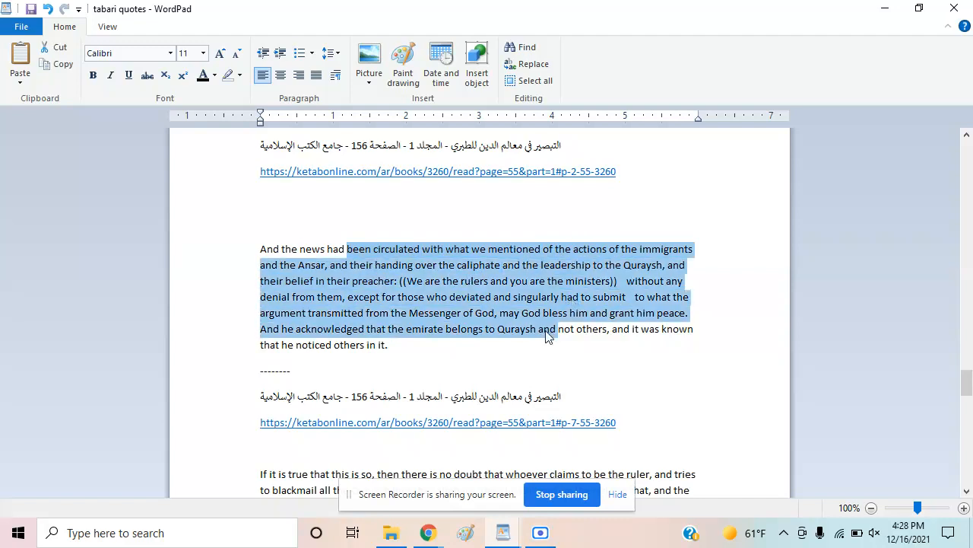
scroll("down", 3)
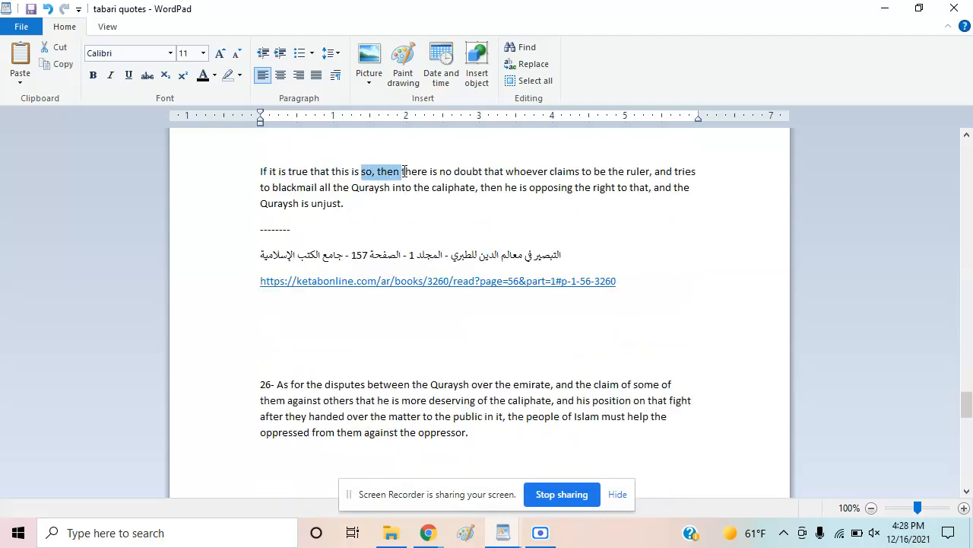
left_click_drag(403, 171, 579, 171)
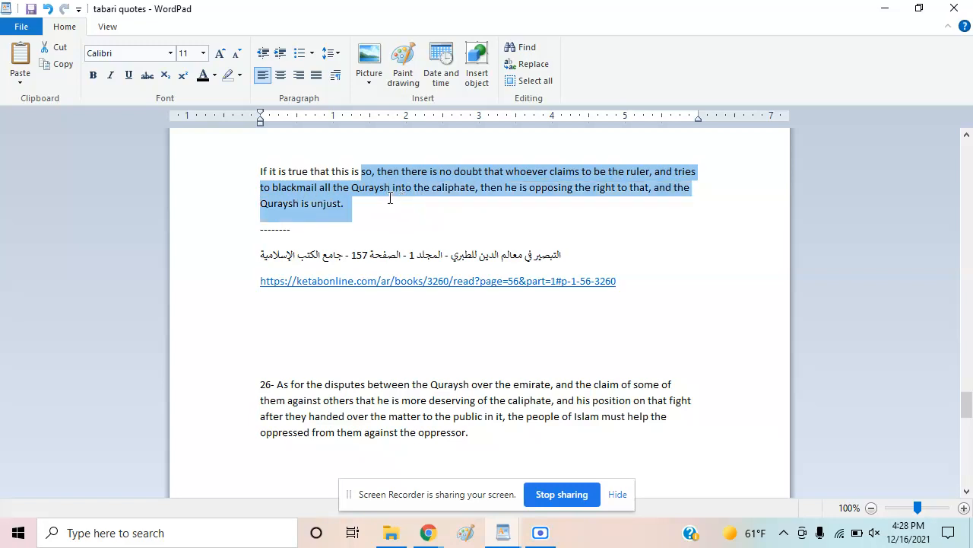
left_click(358, 395)
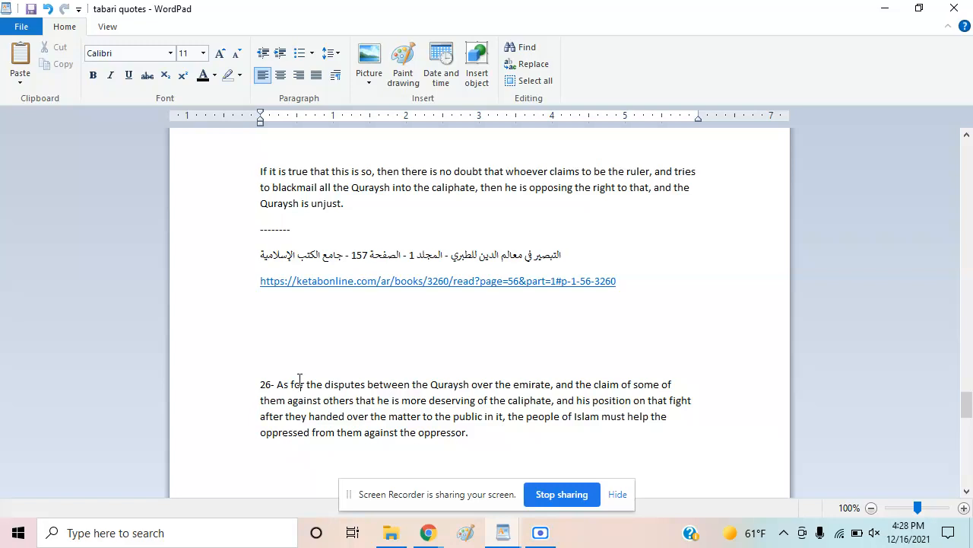
left_click_drag(307, 384, 589, 384)
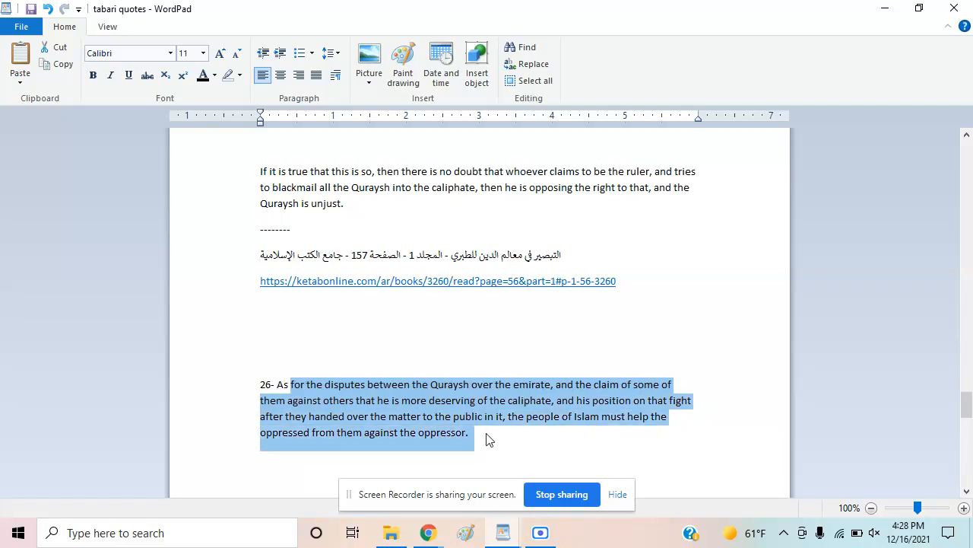
scroll("down", 3)
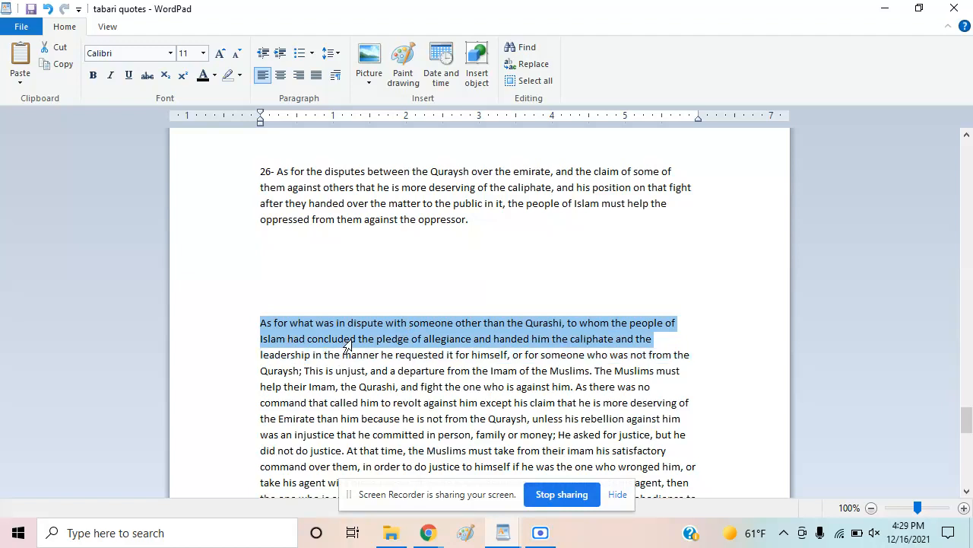
mouse_move(491, 339)
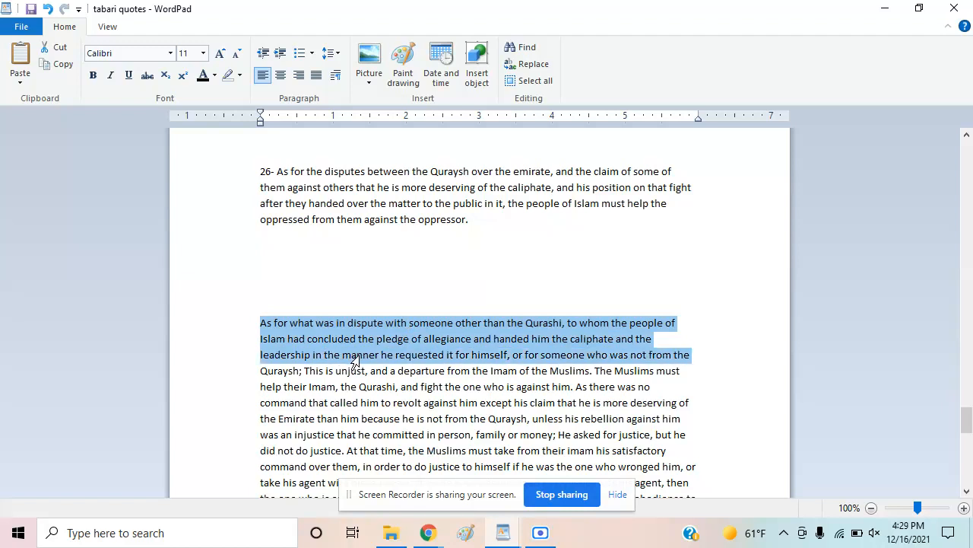
left_click_drag(354, 355, 680, 371)
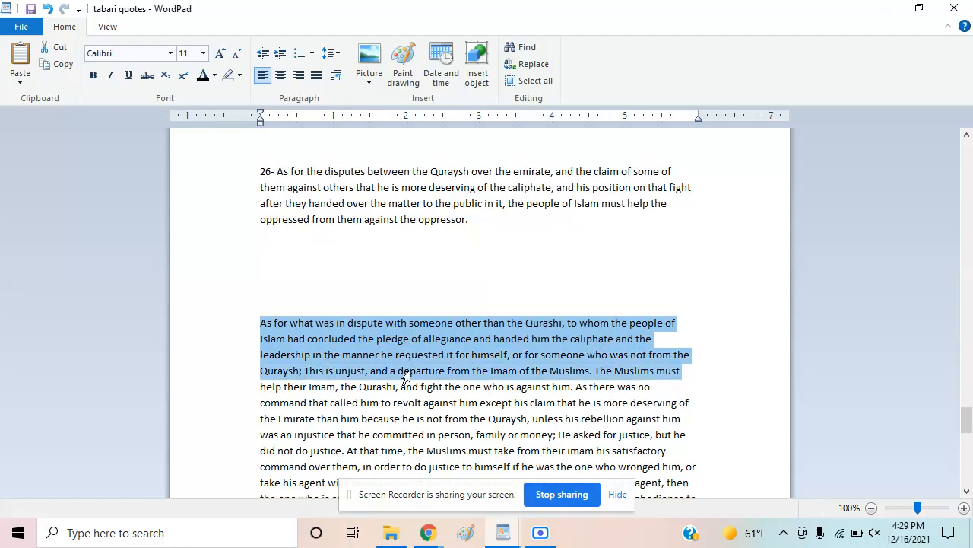
mouse_move(434, 378)
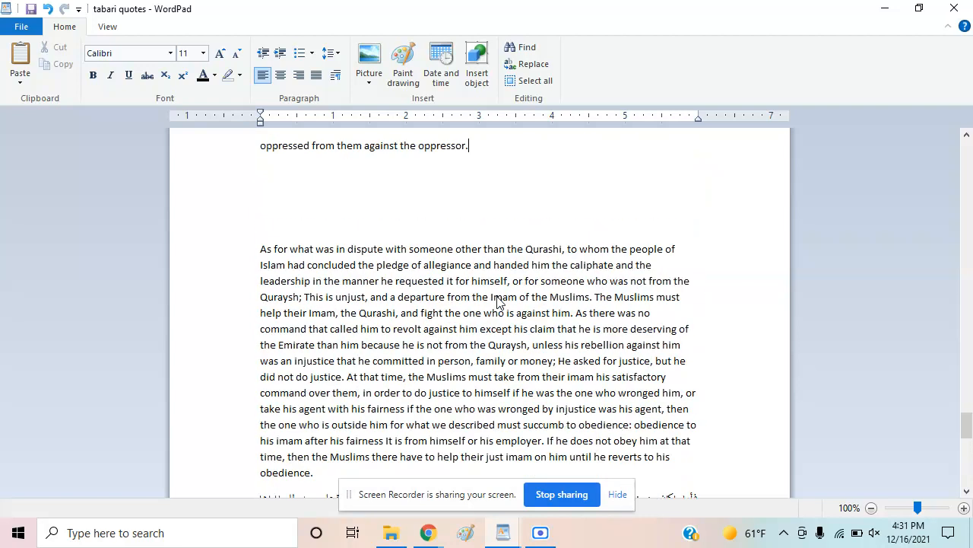
left_click(516, 328)
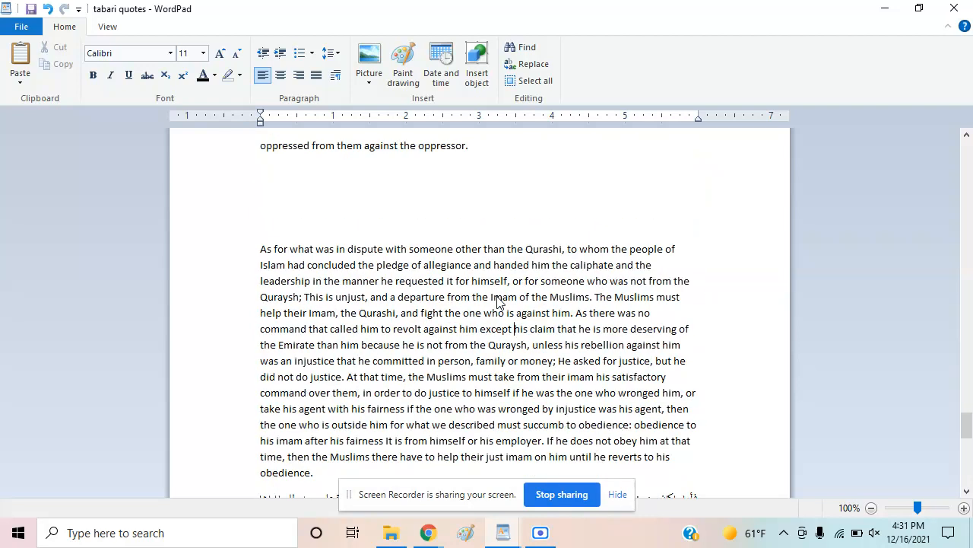